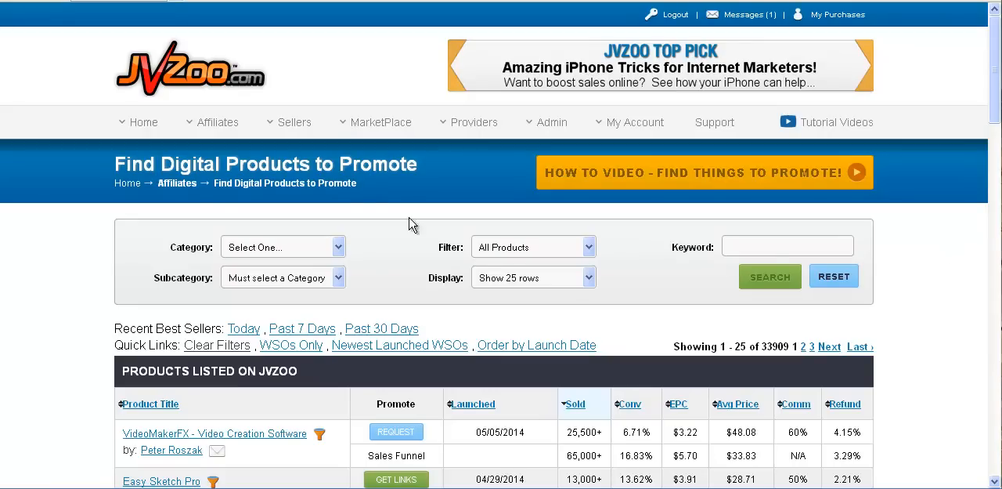
Open the Affiliates menu to reveal its options, including Approved Products
{"action": "left_click", "coordinate": [218, 121]}
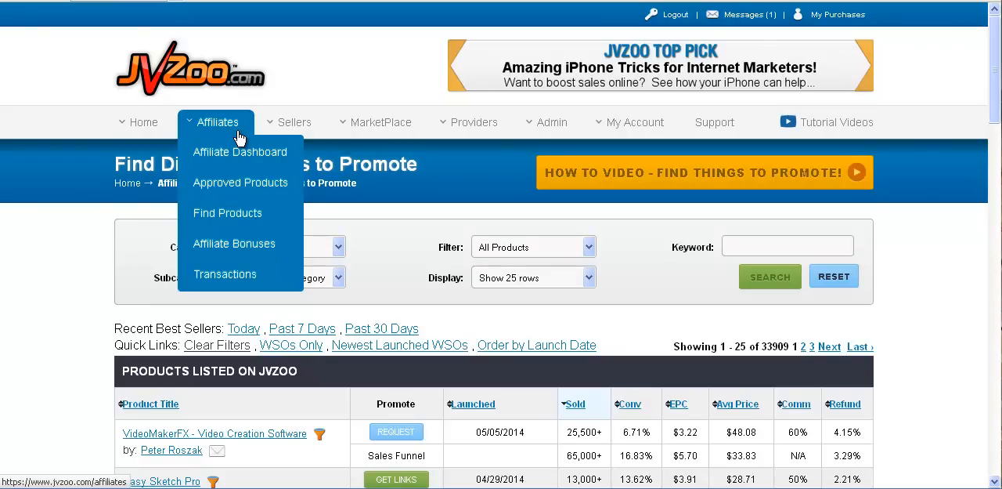
{"action": "mouse_move", "coordinate": [223, 133]}
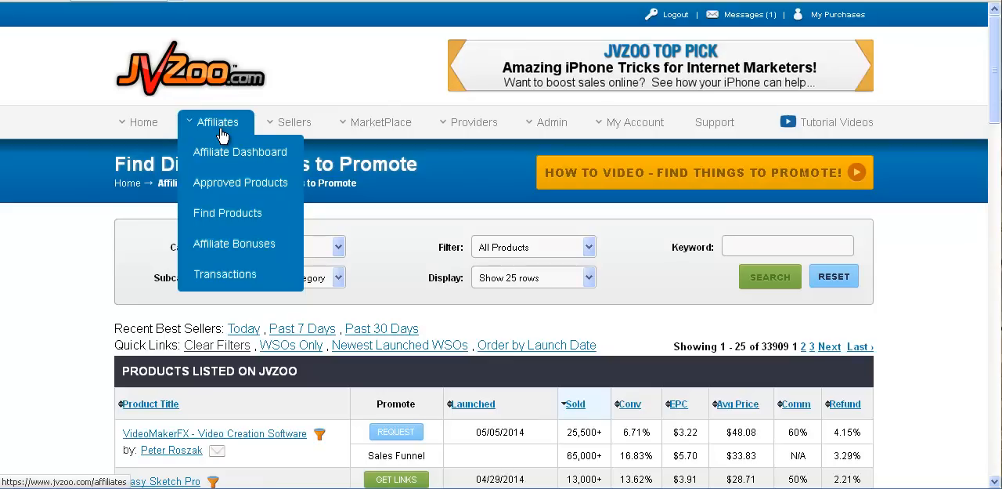
{"action": "mouse_move", "coordinate": [227, 175]}
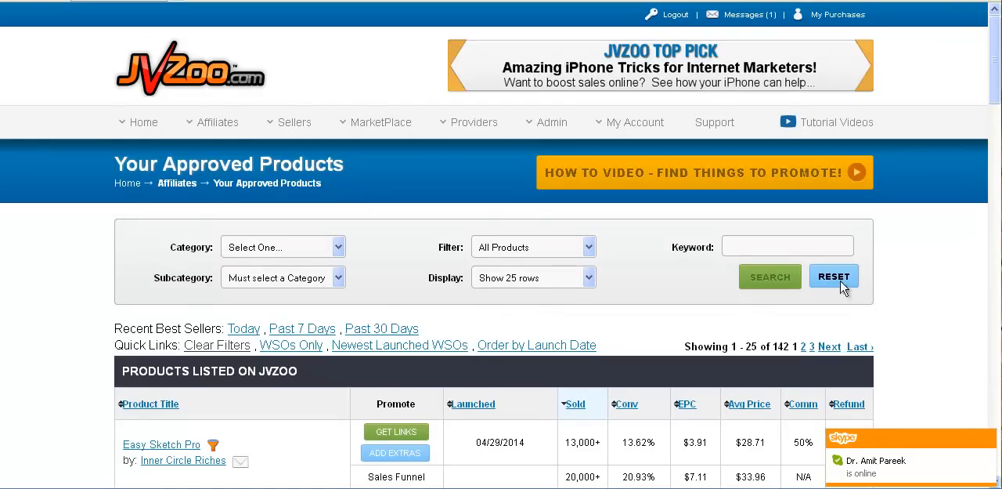
Open Easy Sketch Pro's affiliate page ($39 price, 50% commission) from the approved products list
{"action": "scroll", "scroll_direction": "down", "scroll_amount": 3}
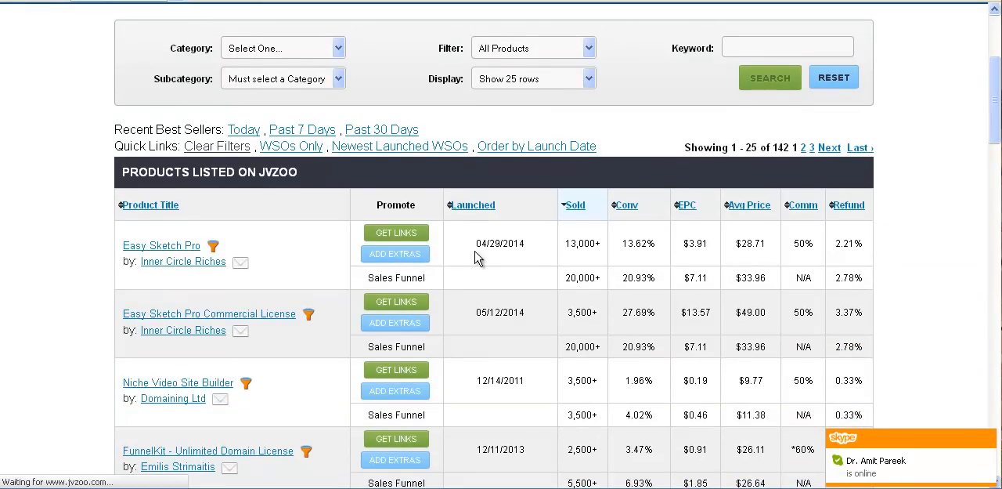
{"action": "left_click", "coordinate": [395, 232]}
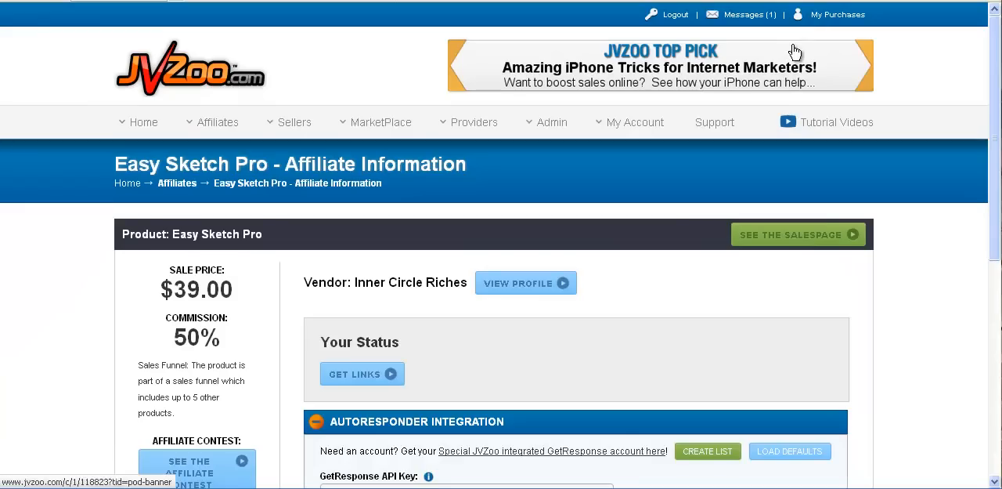
Scroll down to the GetResponse autoresponder integration panel with API key and list fields
{"action": "scroll", "scroll_direction": "down", "scroll_amount": 3}
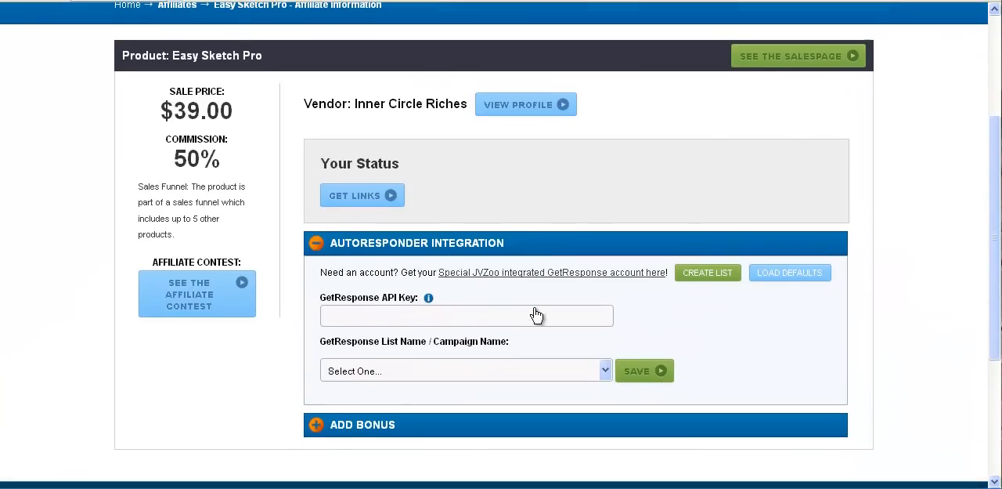
{"action": "mouse_move", "coordinate": [413, 261]}
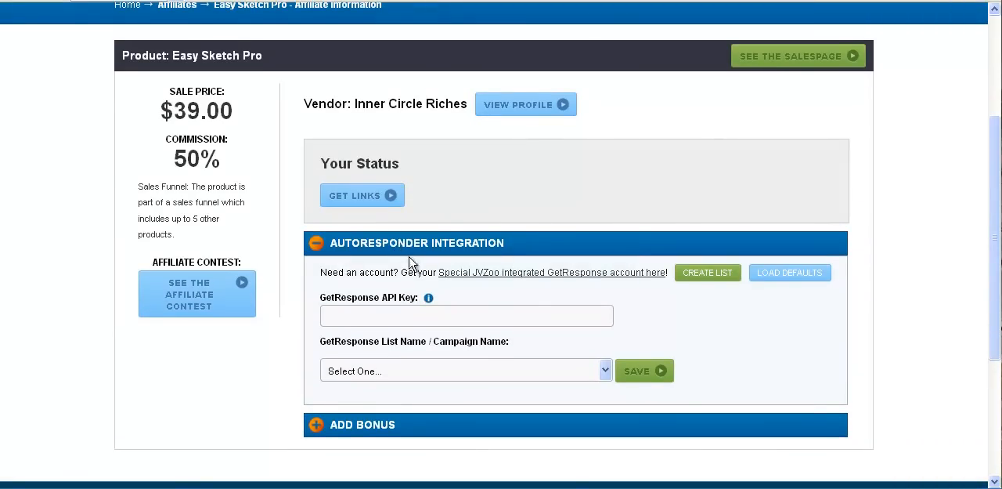
{"action": "mouse_move", "coordinate": [736, 335]}
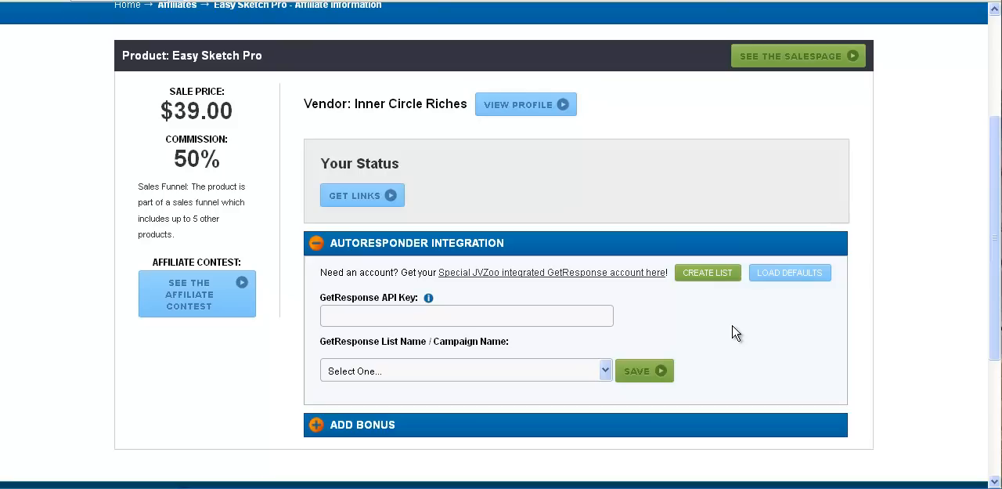
{"action": "mouse_move", "coordinate": [532, 323]}
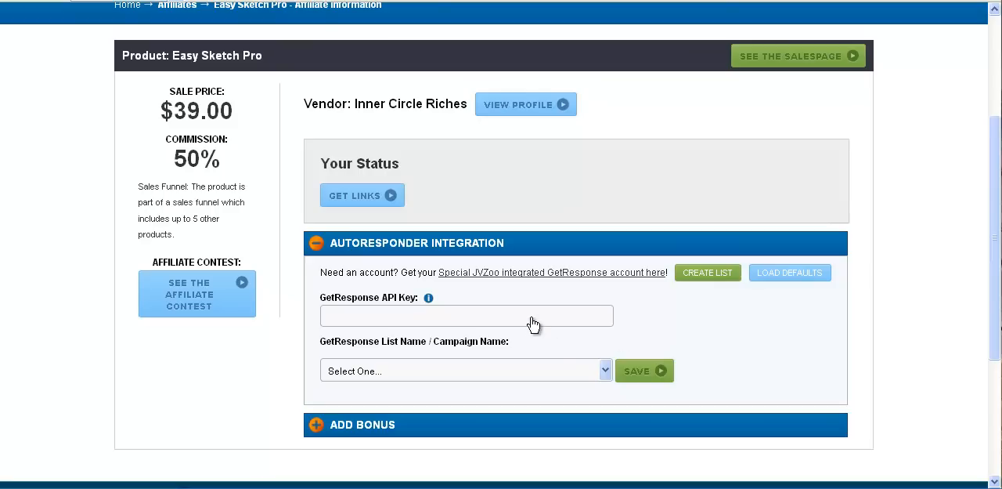
{"action": "mouse_move", "coordinate": [531, 341]}
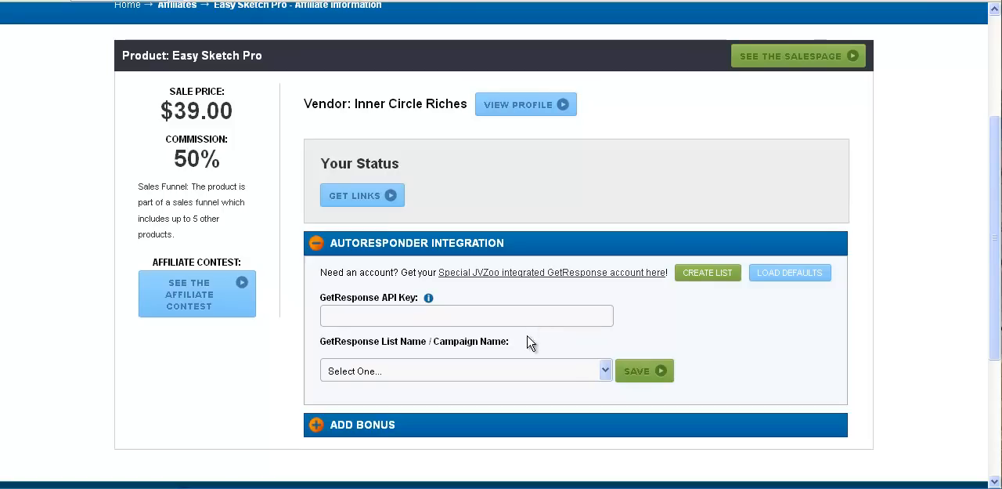
{"action": "mouse_move", "coordinate": [584, 340]}
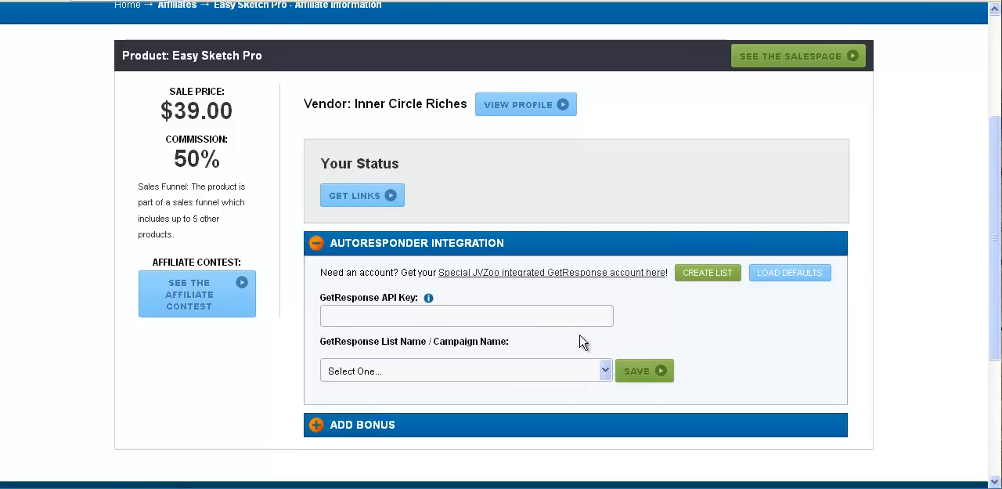
{"action": "mouse_move", "coordinate": [789, 272]}
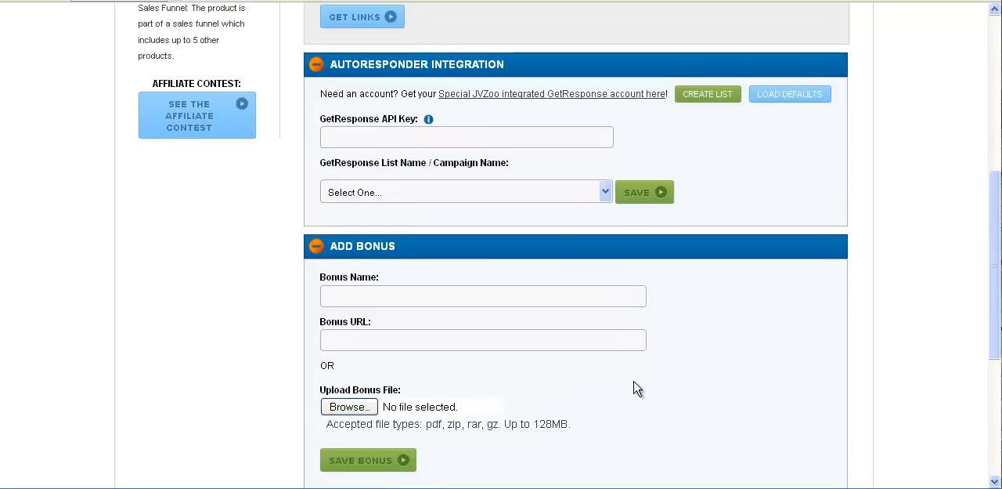
{"action": "mouse_move", "coordinate": [439, 167]}
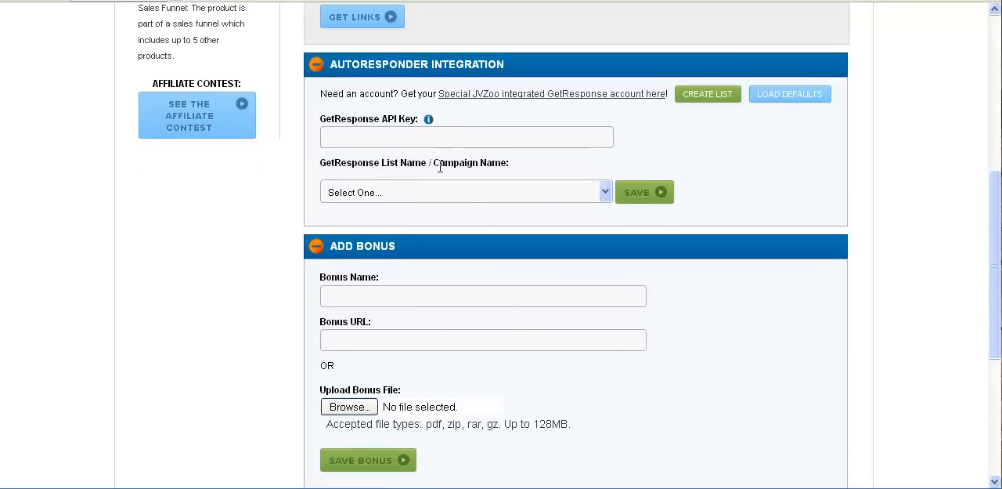
{"action": "scroll", "scroll_direction": "up", "scroll_amount": 3}
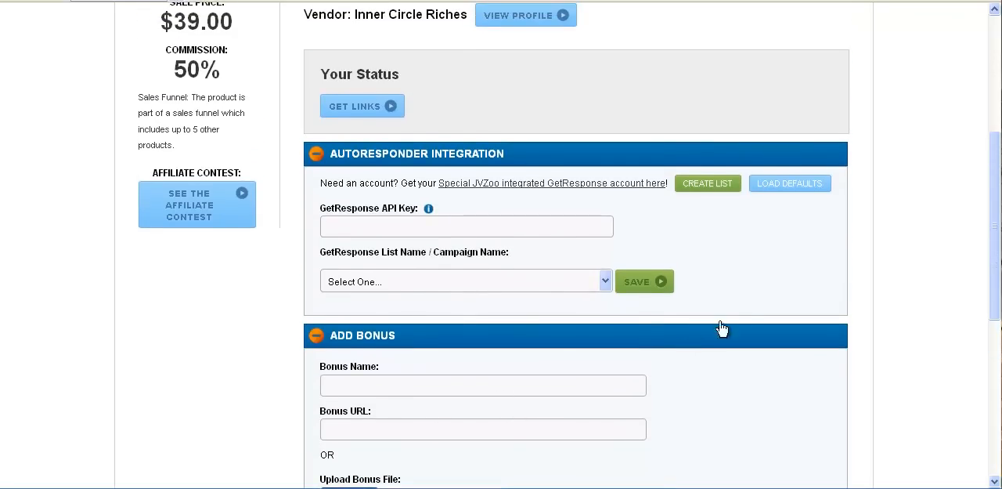
{"action": "mouse_move", "coordinate": [469, 226]}
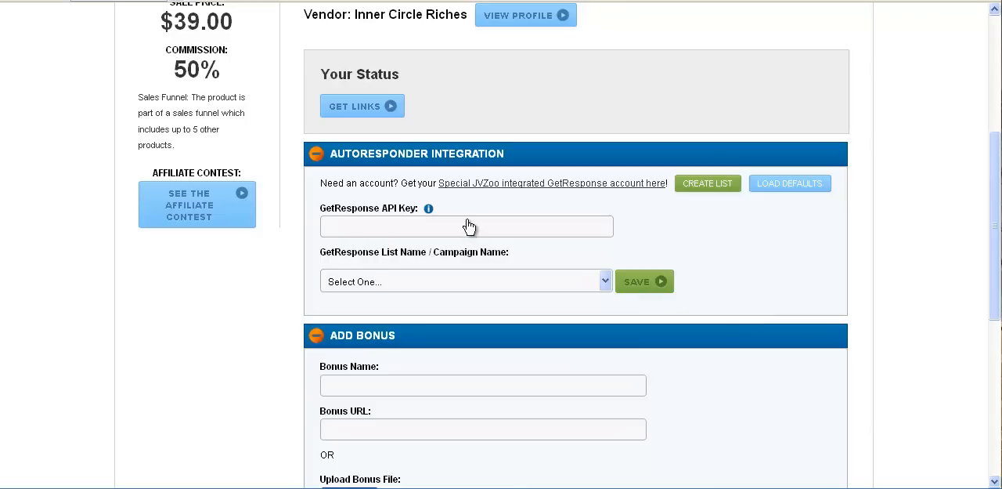
{"action": "mouse_move", "coordinate": [416, 233]}
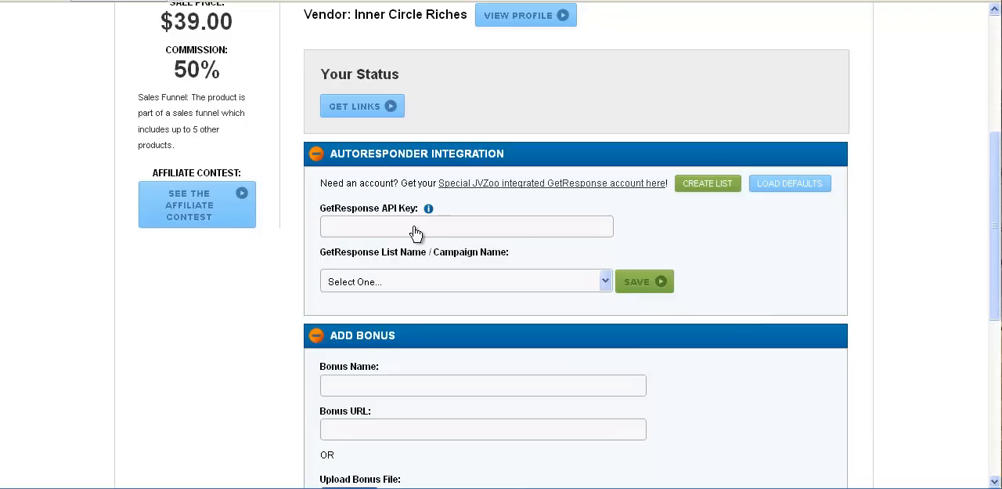
{"action": "mouse_move", "coordinate": [450, 257]}
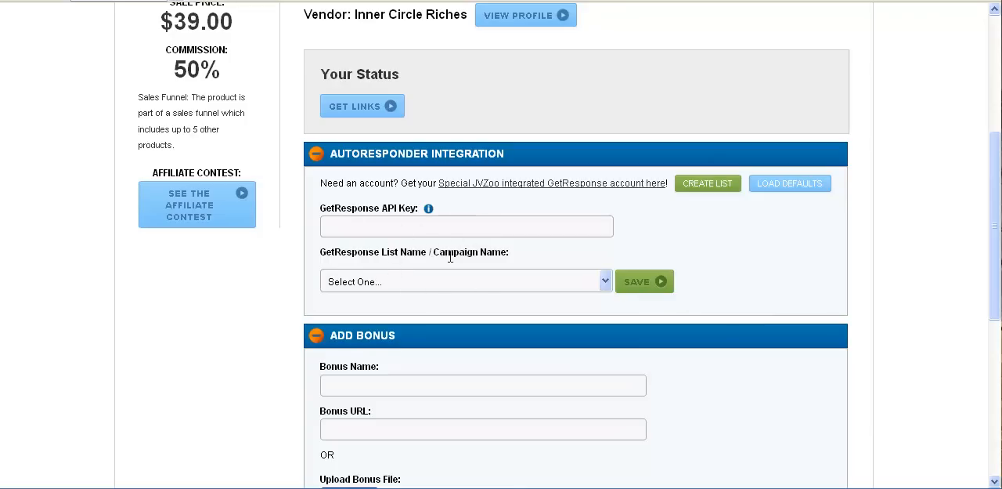
{"action": "mouse_move", "coordinate": [709, 246]}
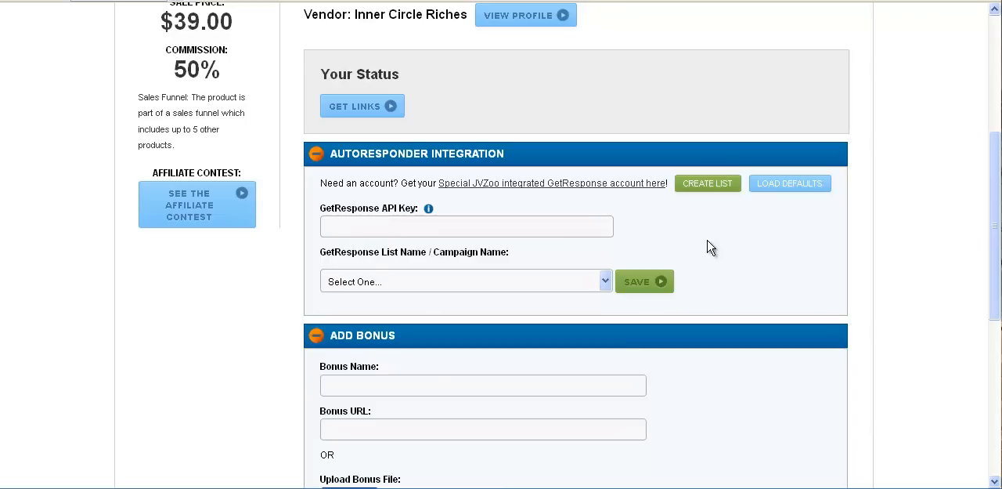
{"action": "mouse_move", "coordinate": [562, 225]}
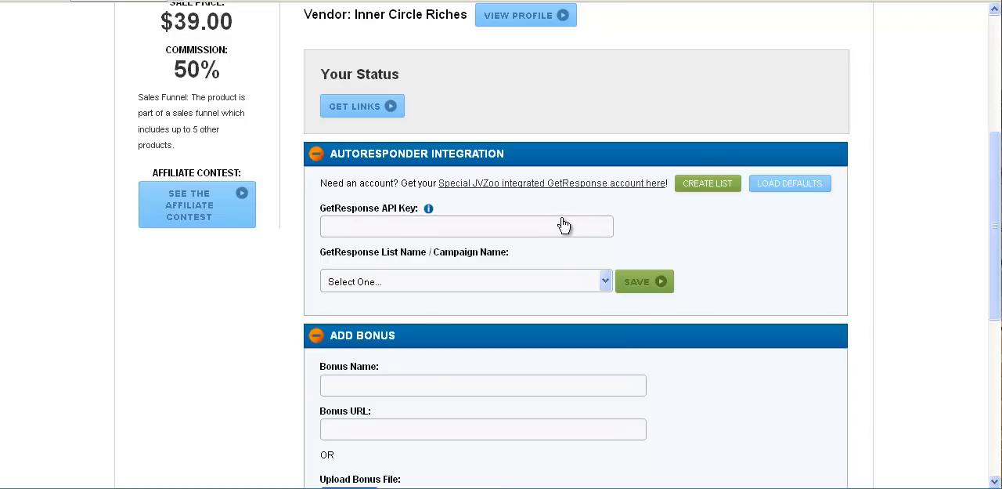
{"action": "mouse_move", "coordinate": [579, 188]}
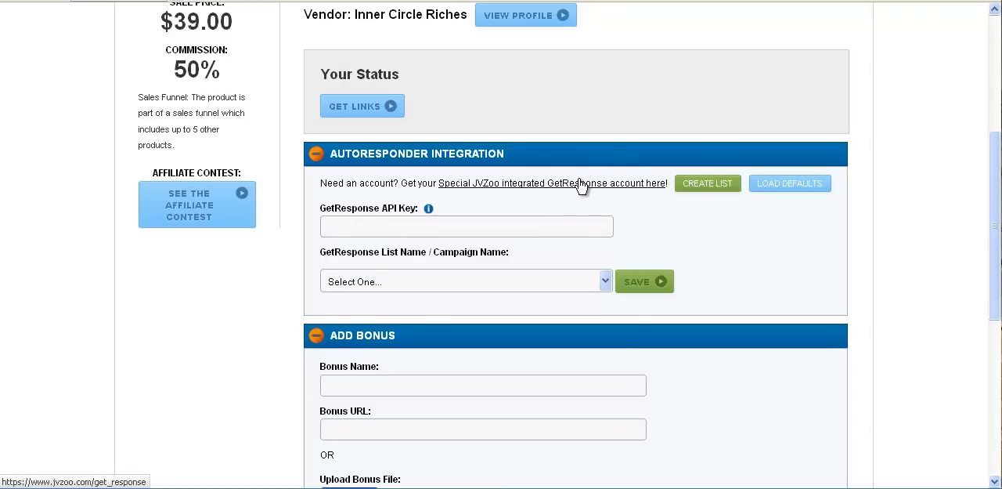
{"action": "mouse_move", "coordinate": [589, 245]}
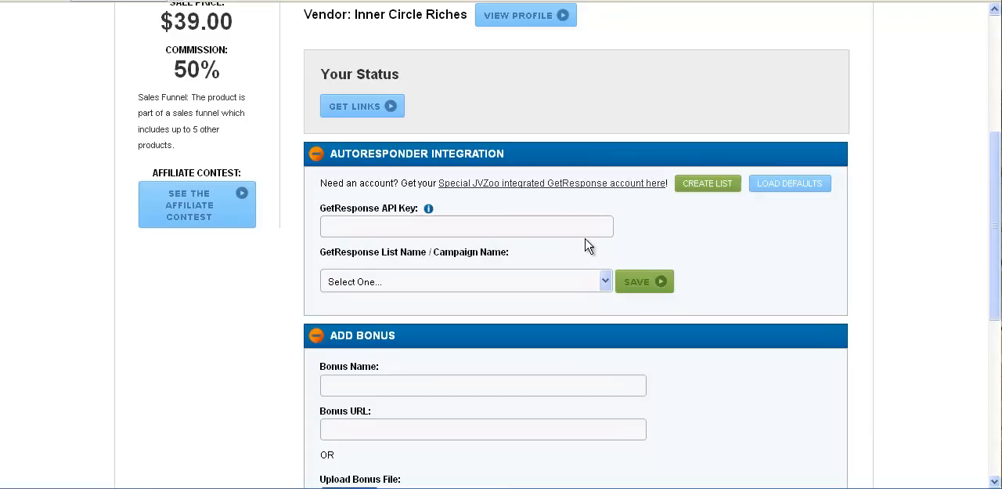